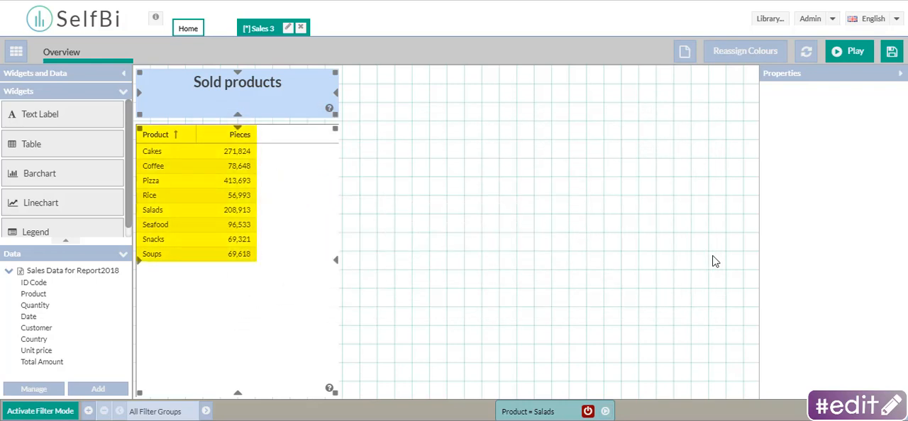
Step: Activate the Product = Salads filter so only the Salads row remains
left_click(152, 209)
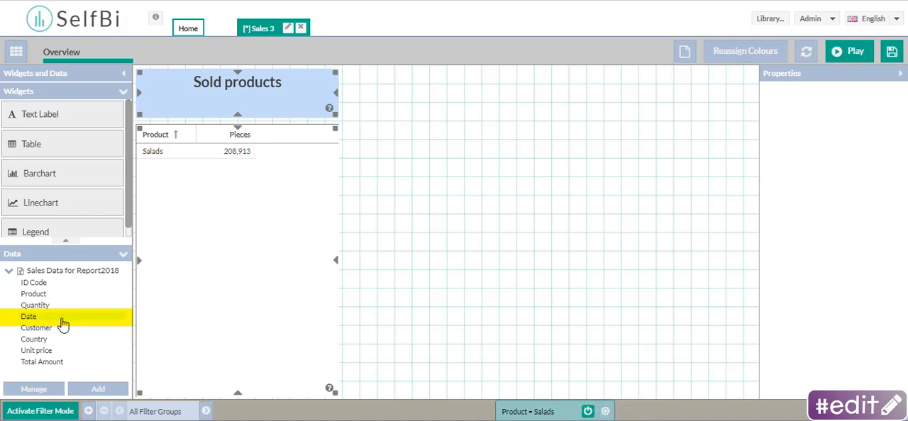
Step: Drag the Date field onto the Sold products table as a new column
left_click_drag(29, 316, 286, 151)
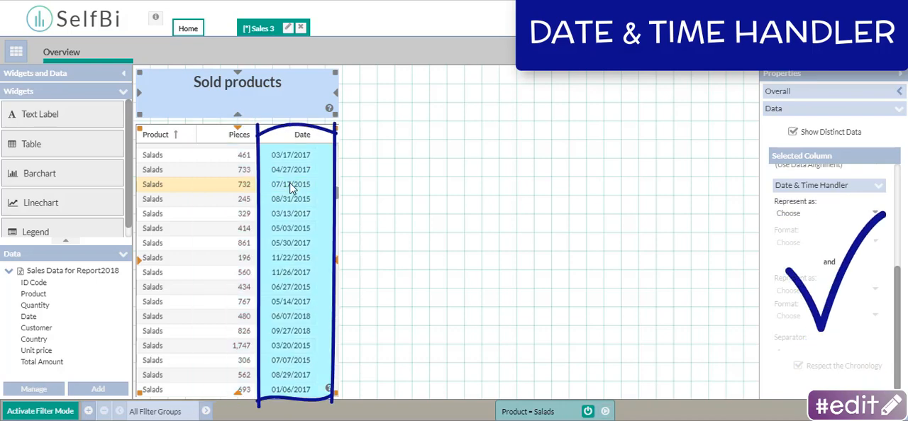
mouse_move(318, 192)
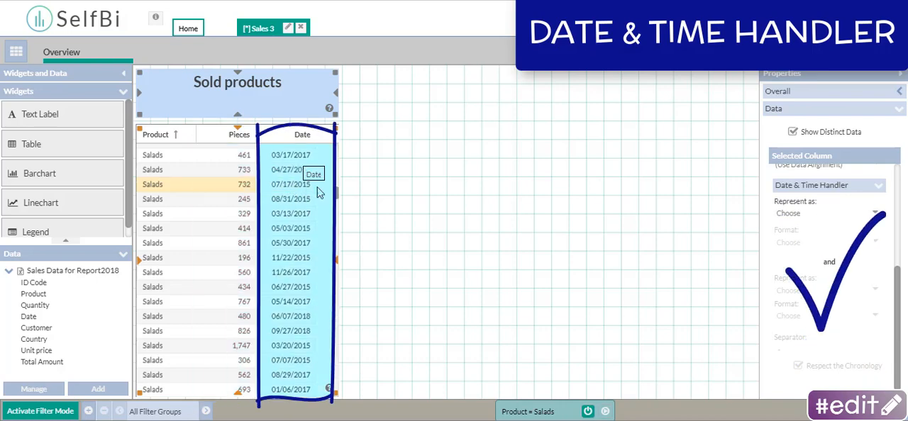
Step: Represent the Date column as Year in Extended (2018) format
left_click(827, 212)
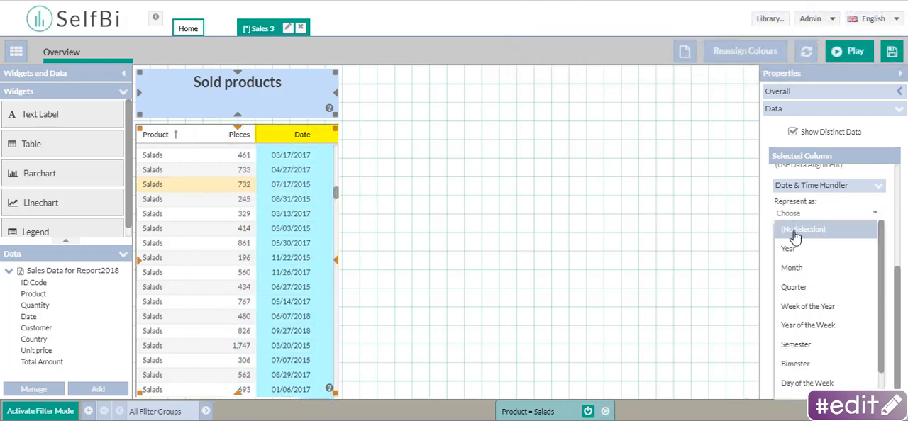
left_click(788, 248)
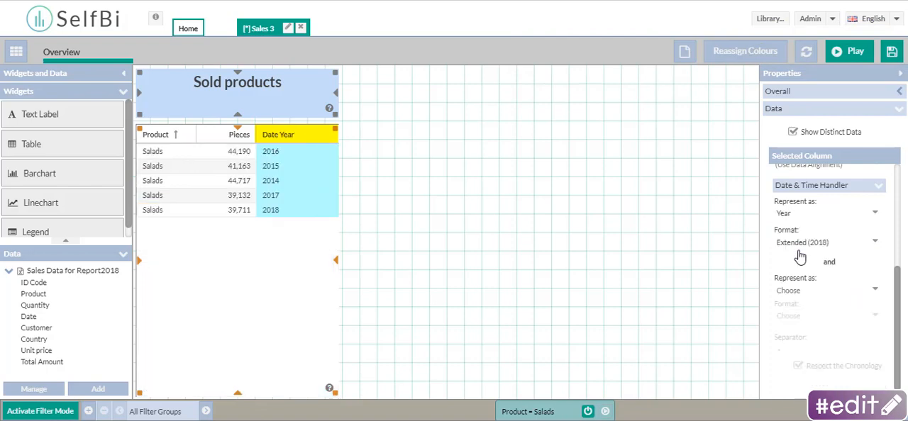
left_click(827, 242)
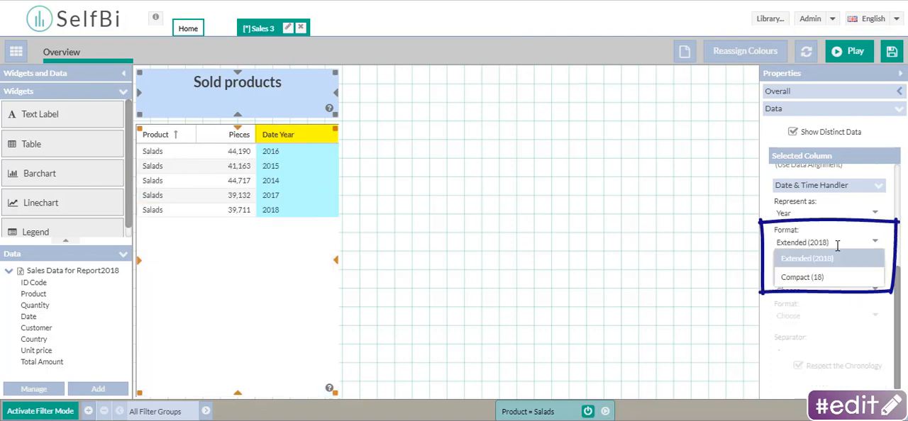
left_click(802, 277)
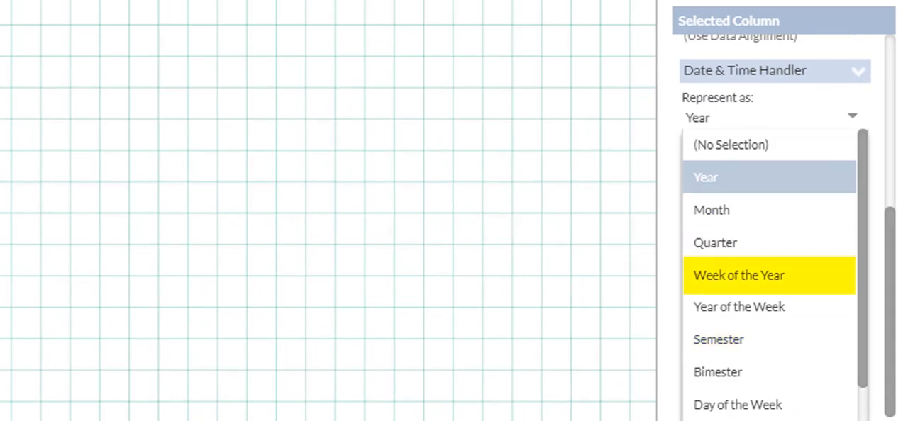
mouse_move(718, 372)
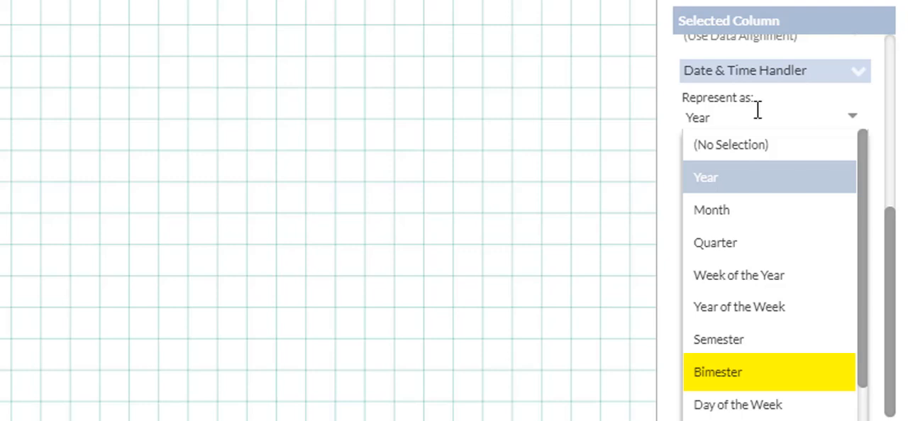
left_click(718, 372)
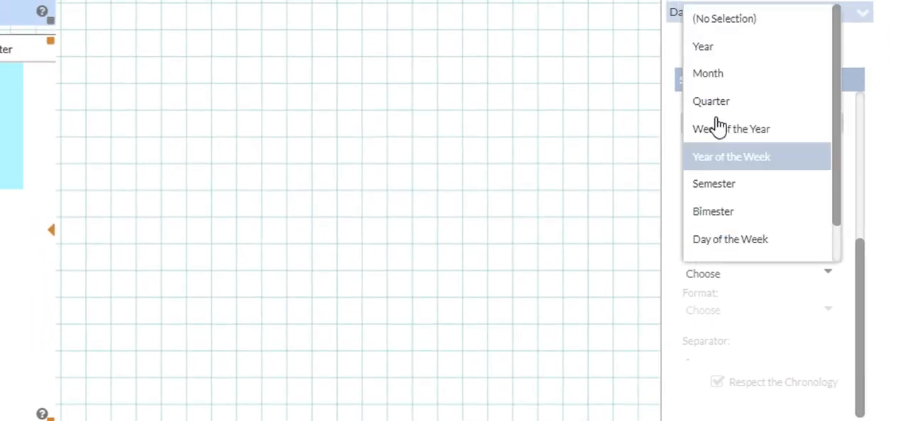
Step: Represent Date as Bimester, separator '/', then Year in extended format
left_click(713, 211)
type("or")
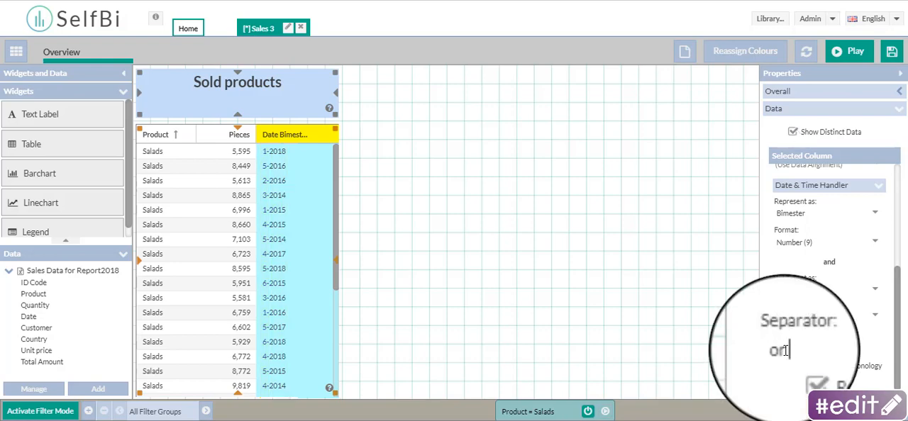
type("/")
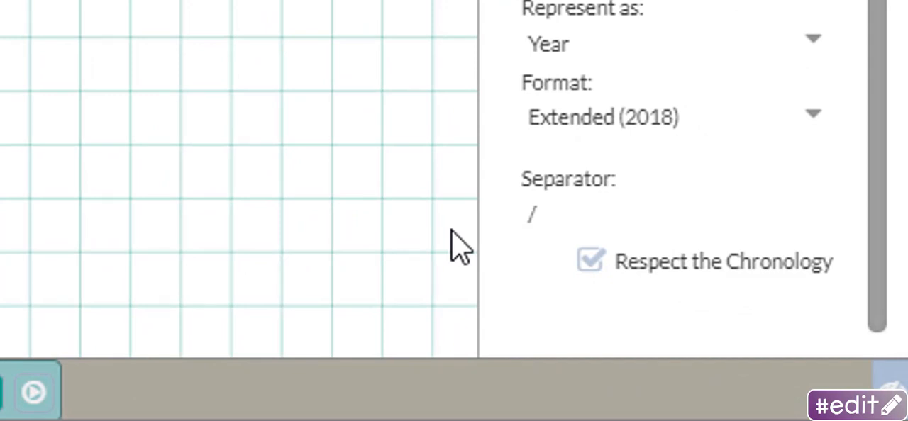
left_click(589, 260)
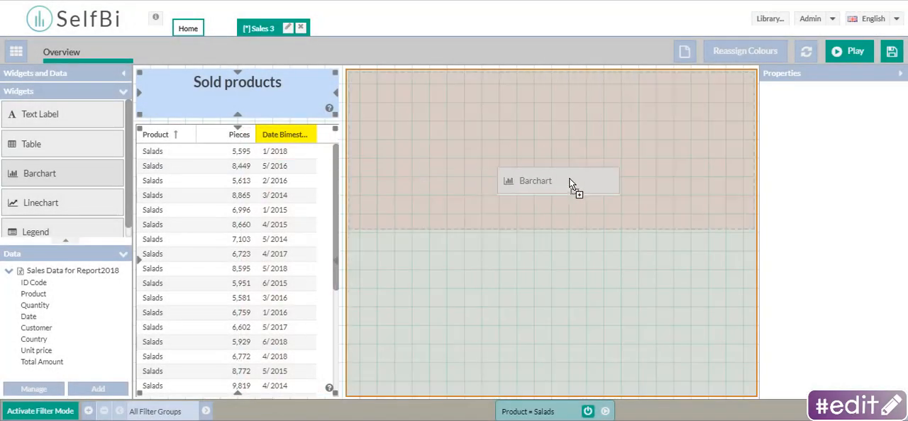
Step: Place a Quantity bar chart, group its date by Bimester, then delete that dimension
left_click(535, 180)
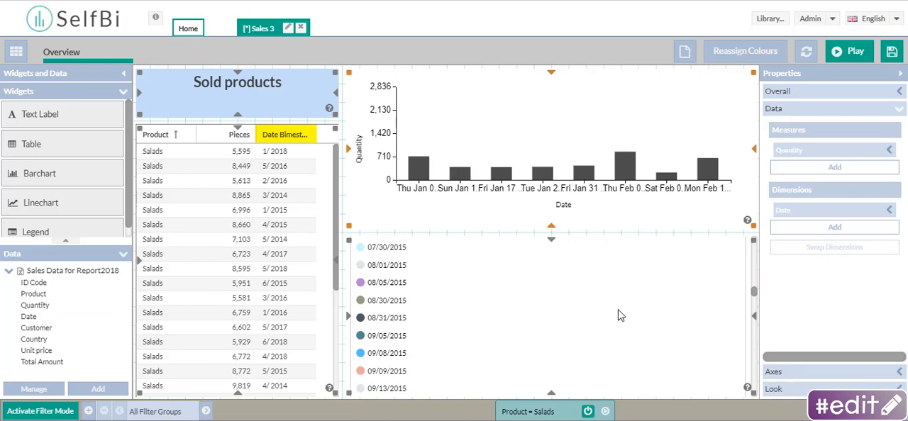
left_click(891, 210)
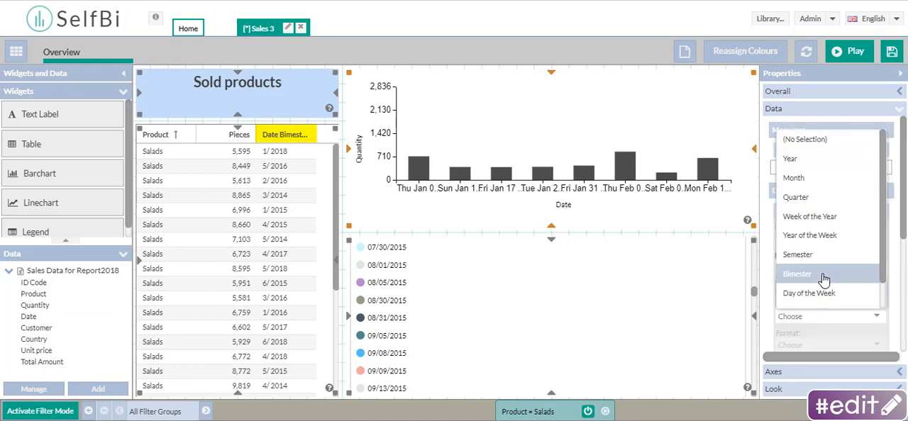
left_click(798, 274)
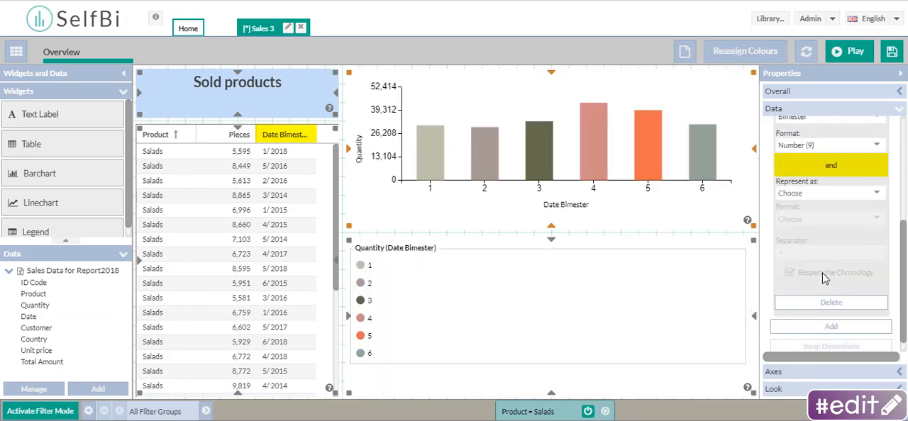
left_click(828, 193)
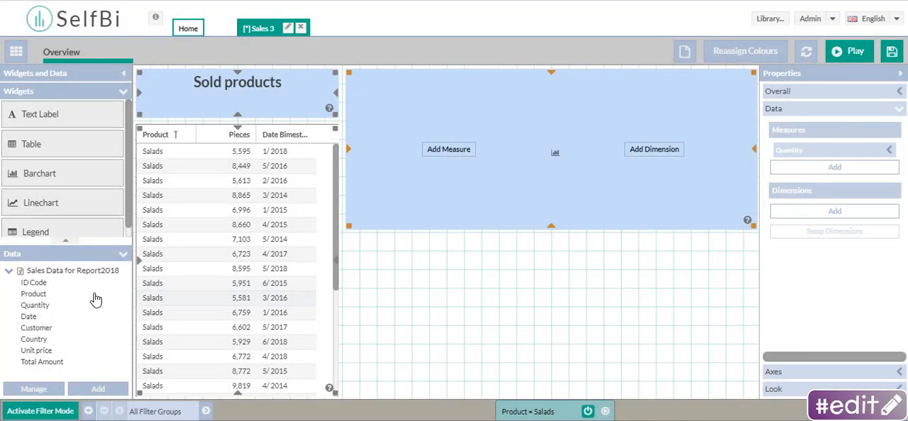
Step: Add Date twice to the chart as Bimester and Year, then swap the dimensions
left_click_drag(28, 316, 674, 163)
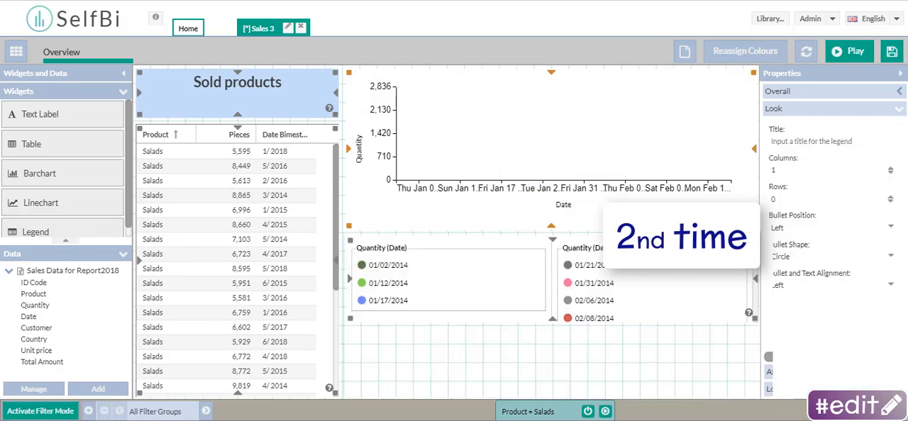
left_click(774, 108)
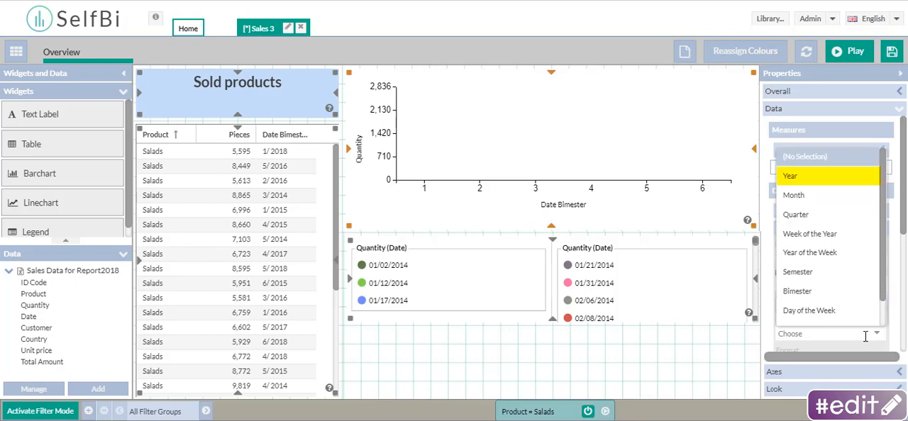
left_click(790, 176)
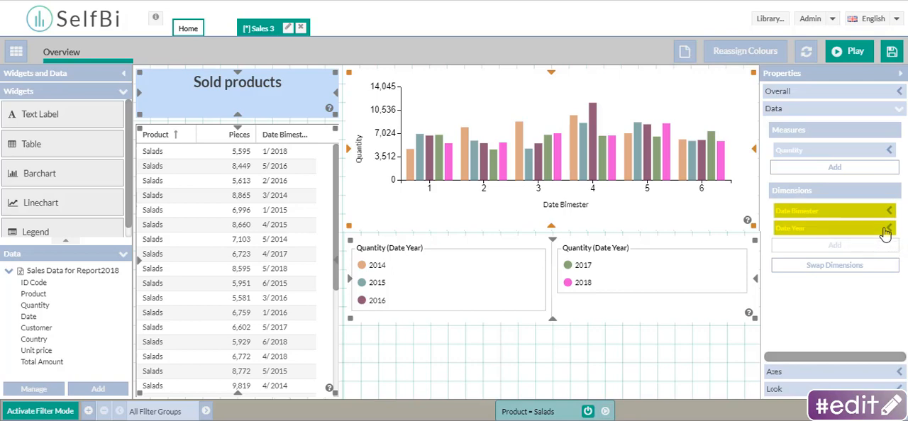
left_click(834, 265)
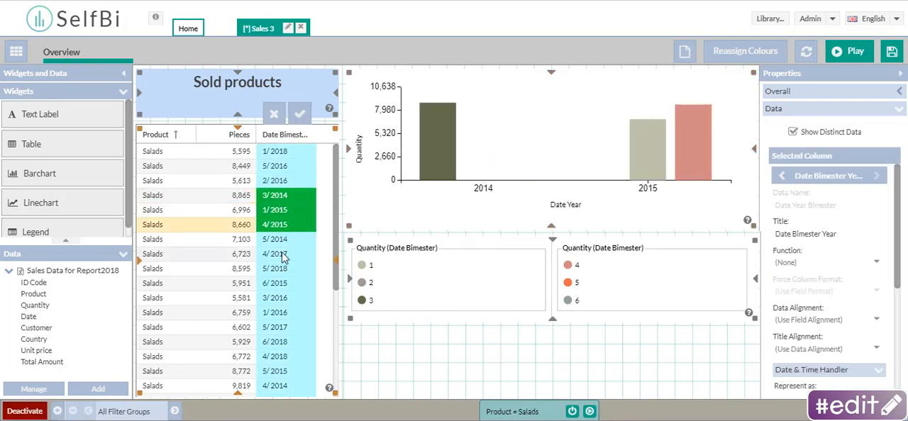
Step: Select 2014–2015 bimester cells in the Date column to filter the table and chart
left_click(275, 254)
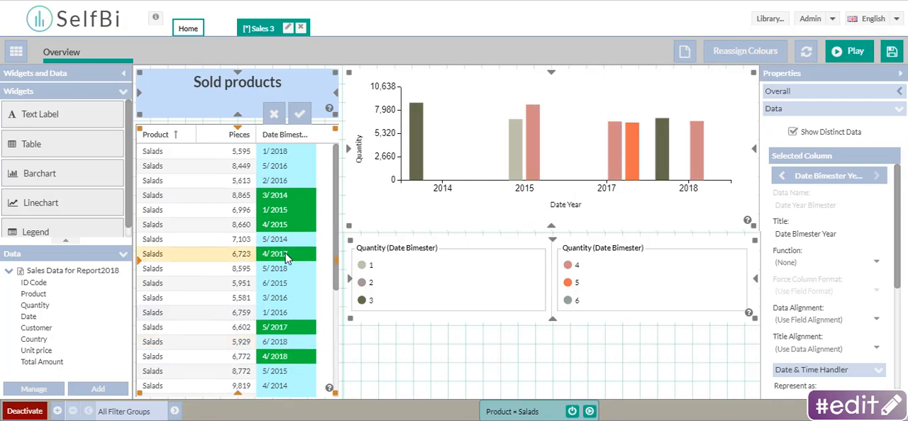
scroll("down", 3)
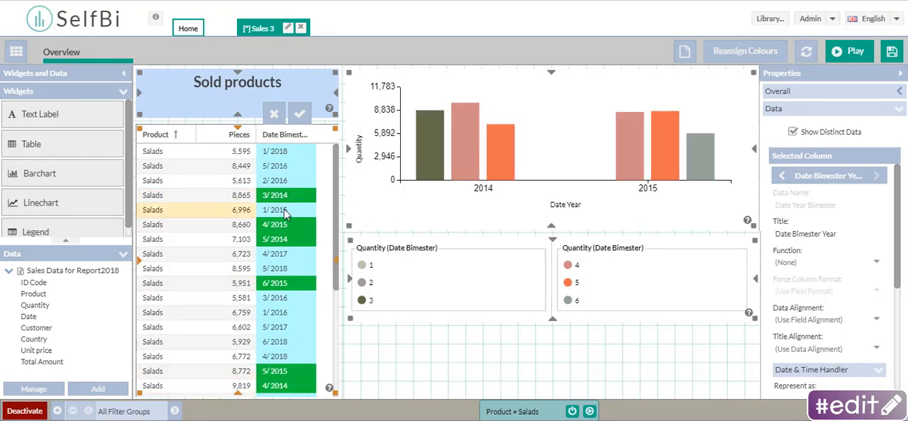
scroll("down", 3)
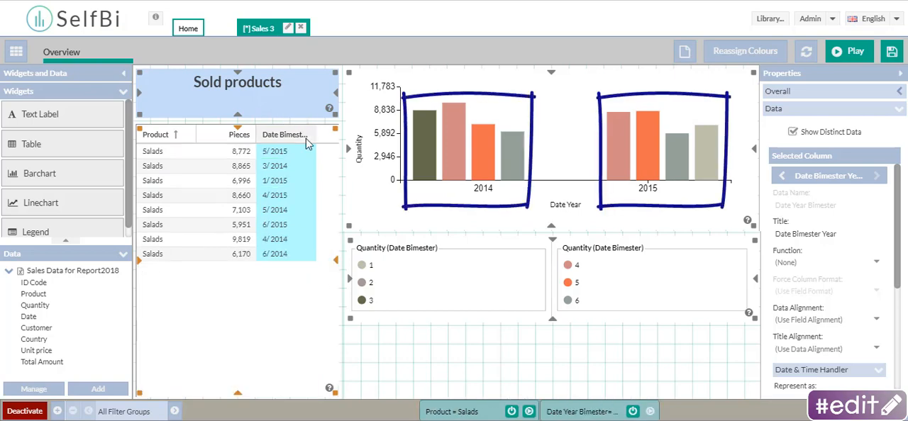
mouse_move(284, 134)
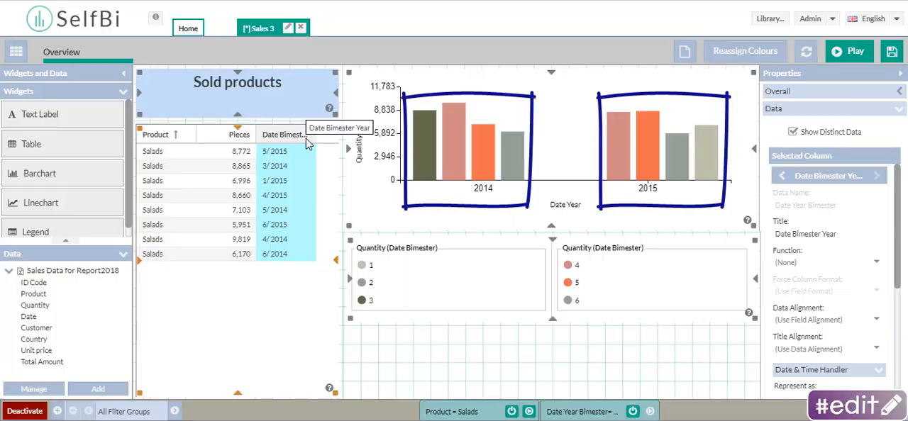